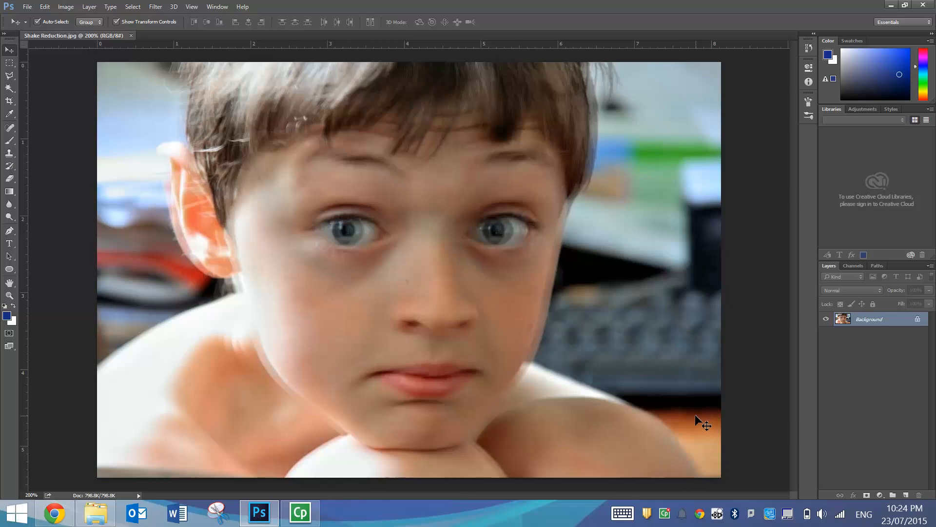
{"action": "mouse_move", "coordinate": [582, 277]}
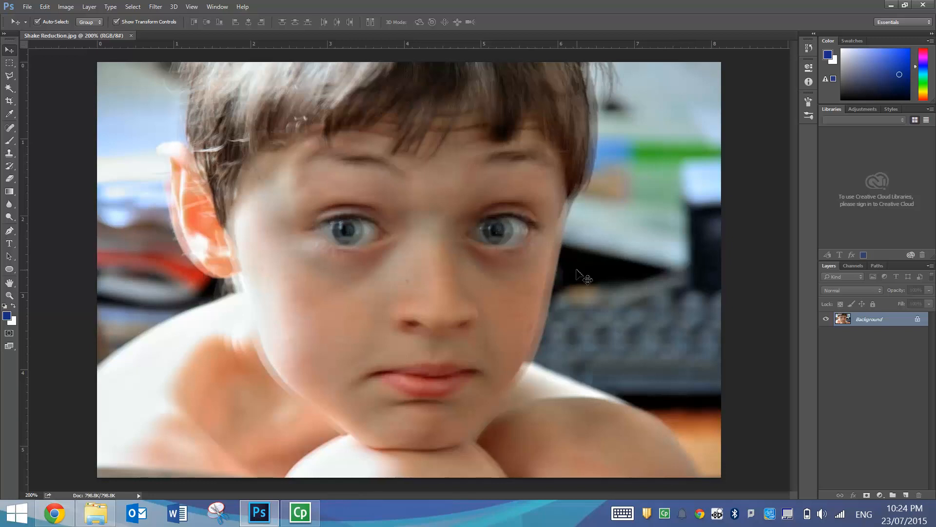
{"action": "mouse_move", "coordinate": [636, 264]}
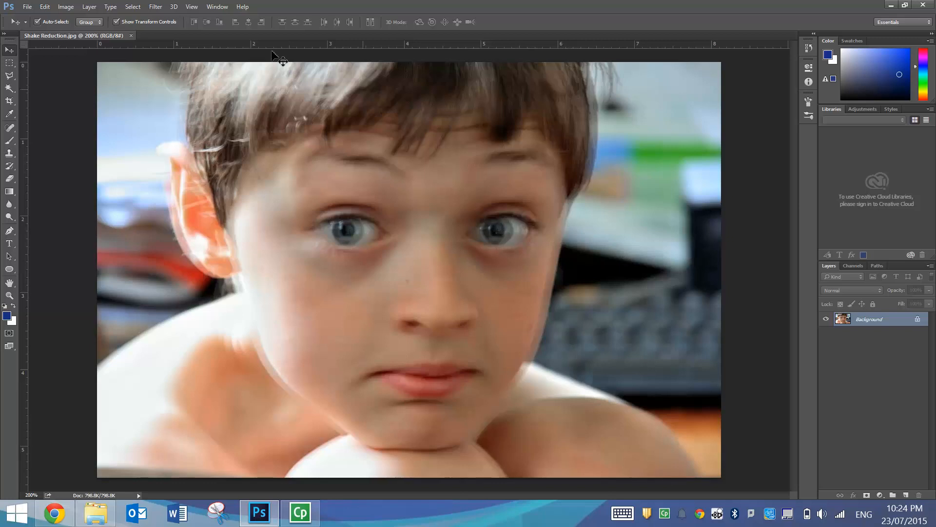
Launch Shake Reduction from the Filter > Sharpen menu on the blurry portrait
{"action": "left_click", "coordinate": [155, 7]}
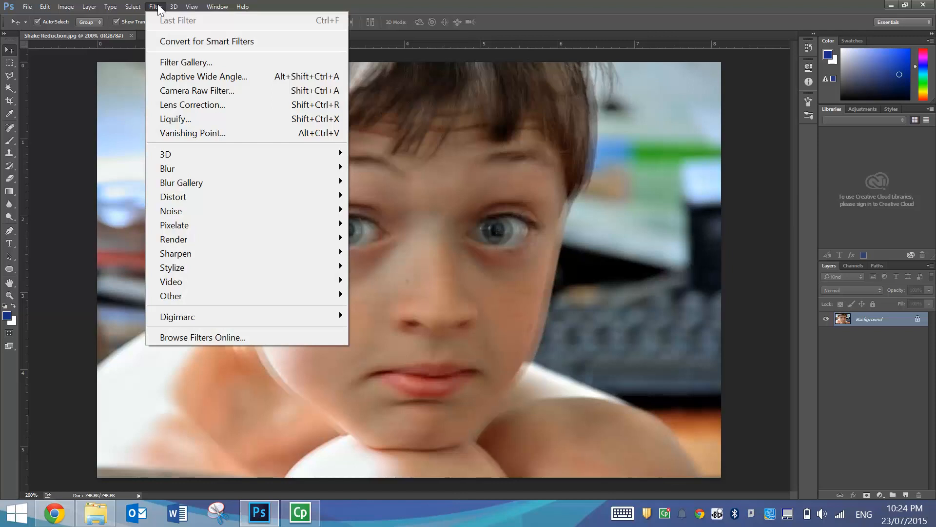
{"action": "mouse_move", "coordinate": [186, 62]}
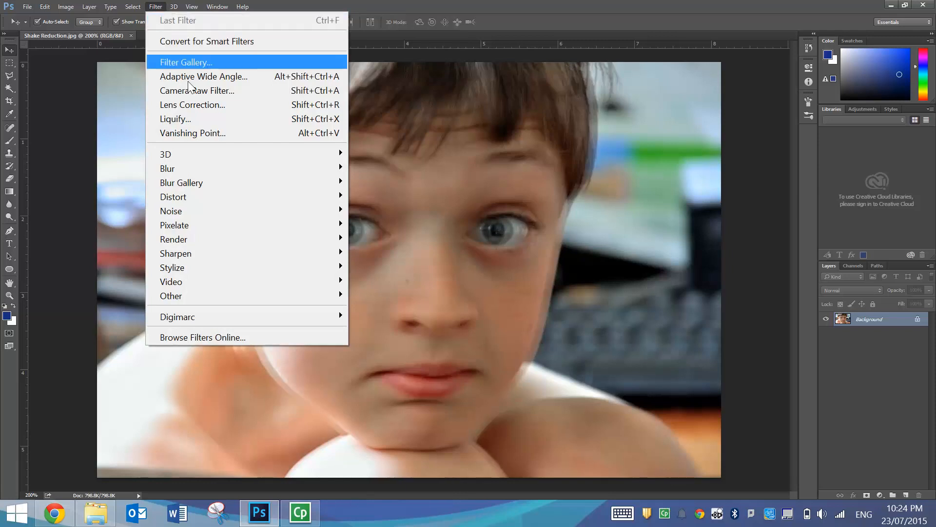
{"action": "mouse_move", "coordinate": [202, 154]}
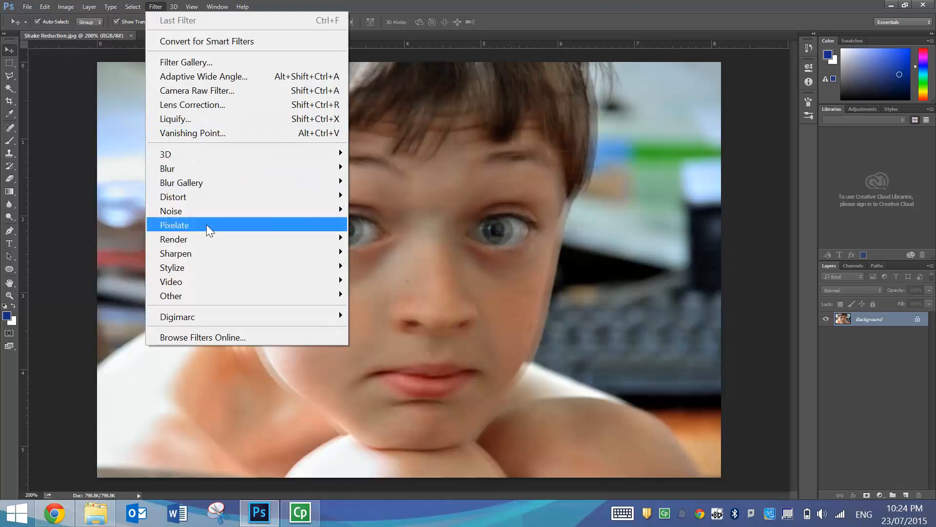
{"action": "mouse_move", "coordinate": [176, 253]}
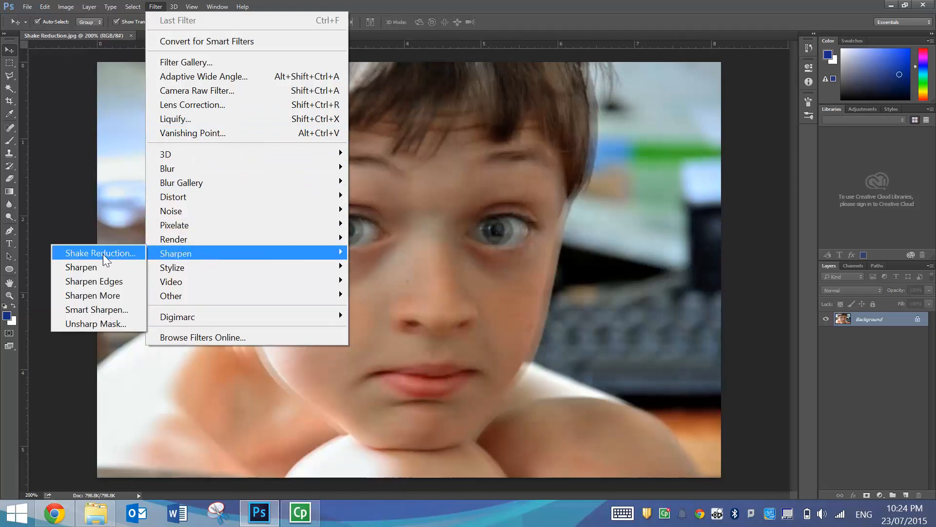
{"action": "left_click", "coordinate": [99, 253]}
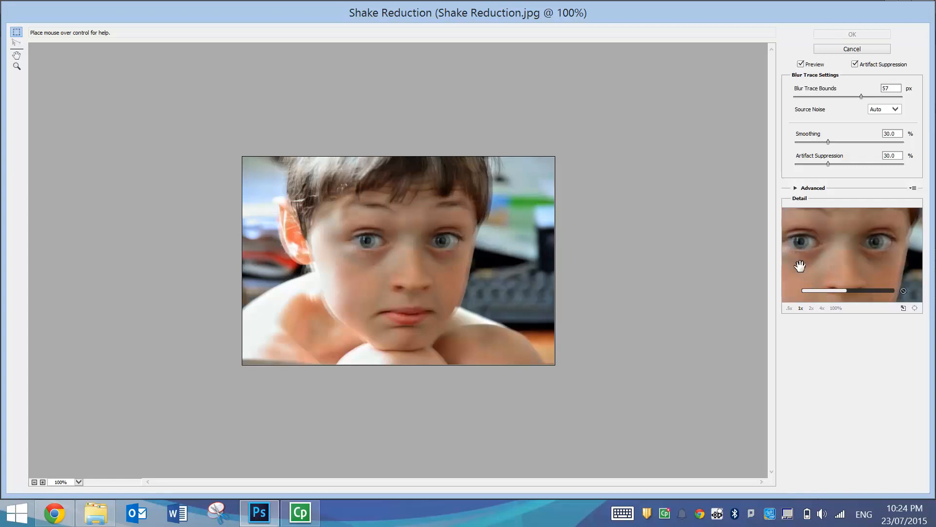
{"action": "mouse_move", "coordinate": [819, 309]}
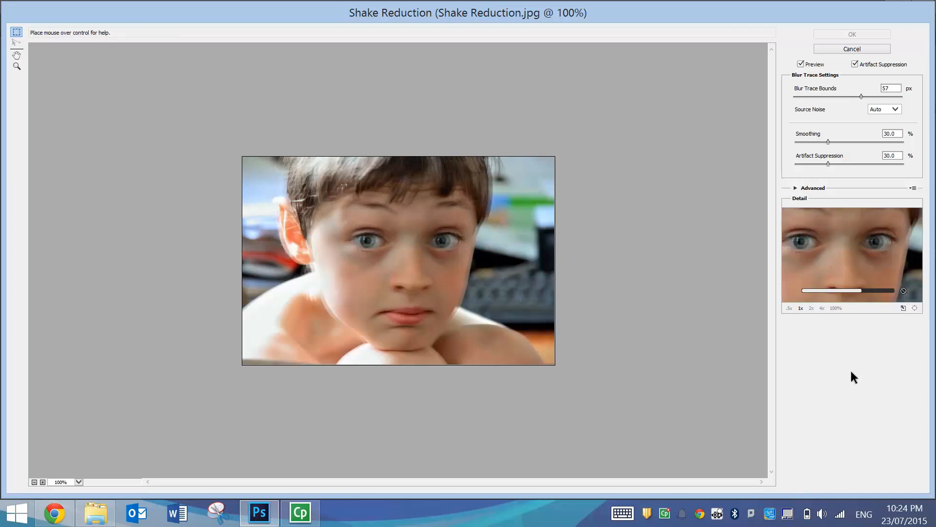
{"action": "mouse_move", "coordinate": [677, 314]}
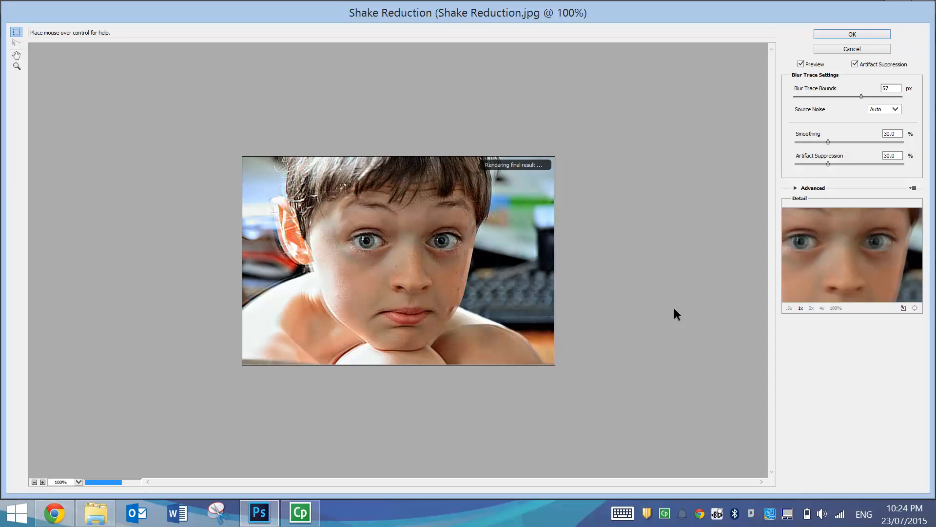
{"action": "mouse_move", "coordinate": [609, 250]}
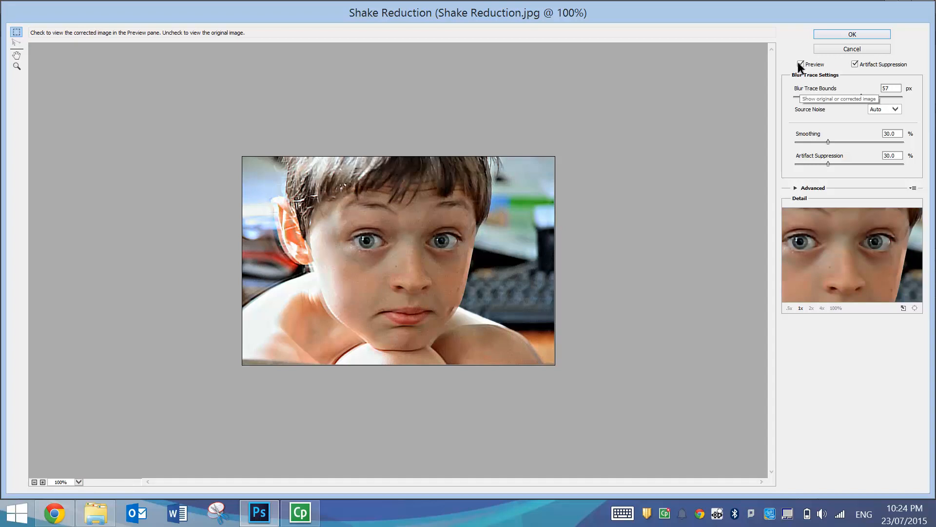
{"action": "left_click", "coordinate": [799, 63]}
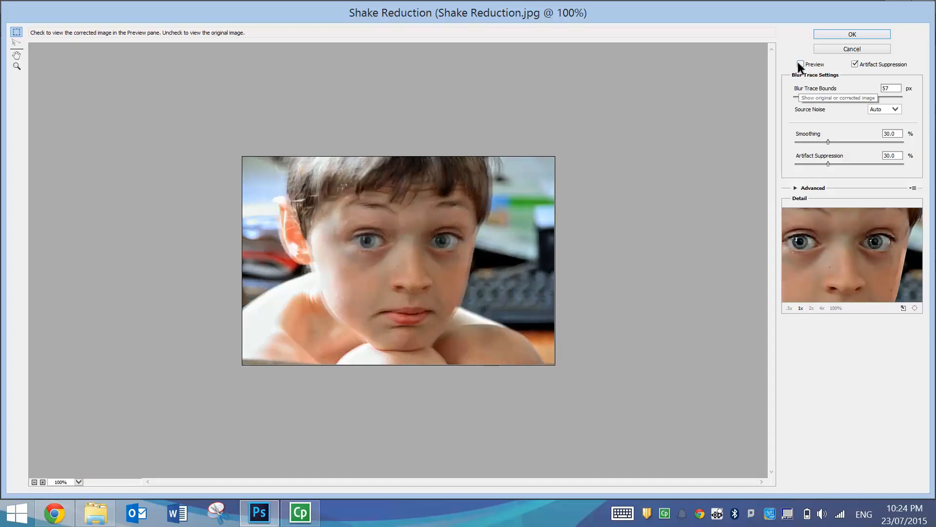
{"action": "left_click", "coordinate": [801, 64]}
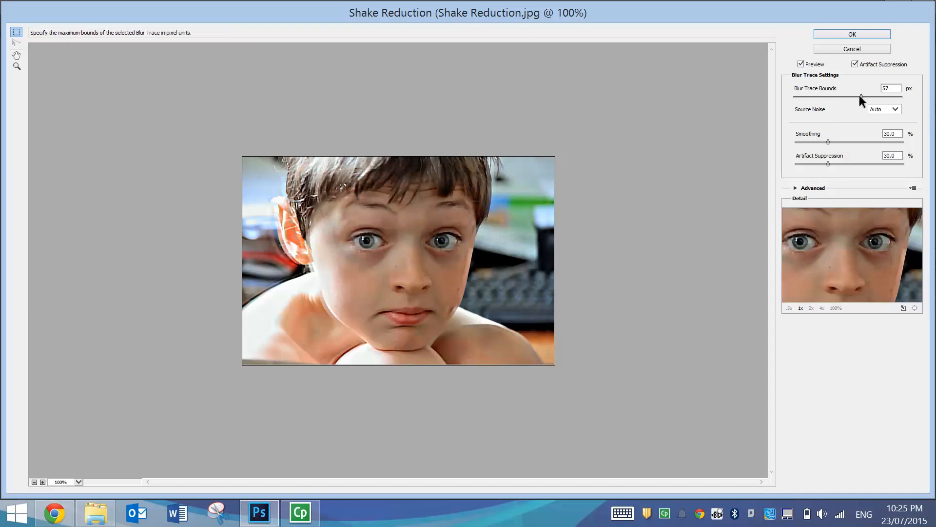
{"action": "mouse_move", "coordinate": [840, 158]}
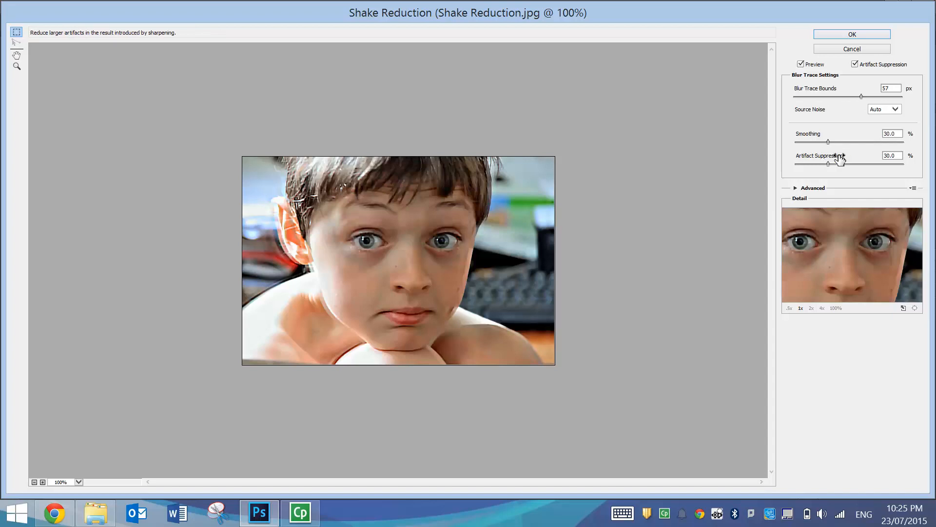
{"action": "mouse_move", "coordinate": [829, 141]}
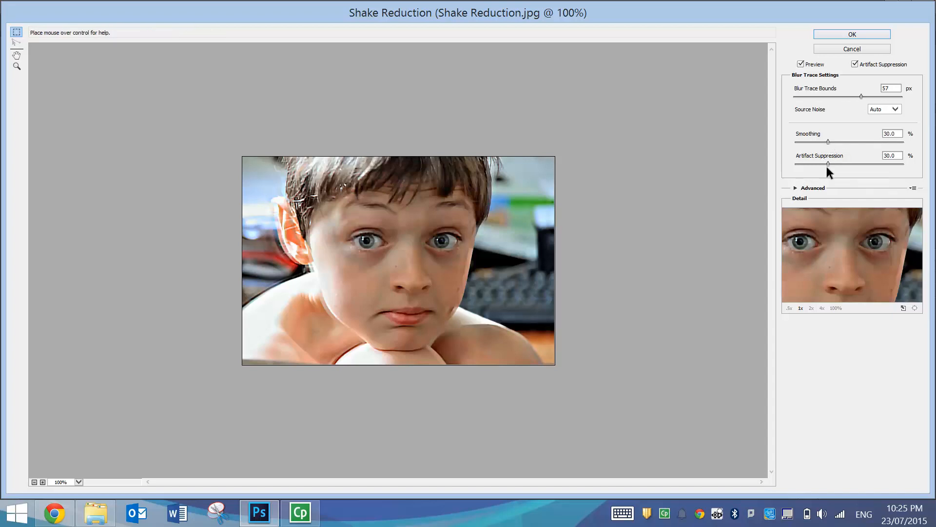
{"action": "mouse_move", "coordinate": [829, 167]}
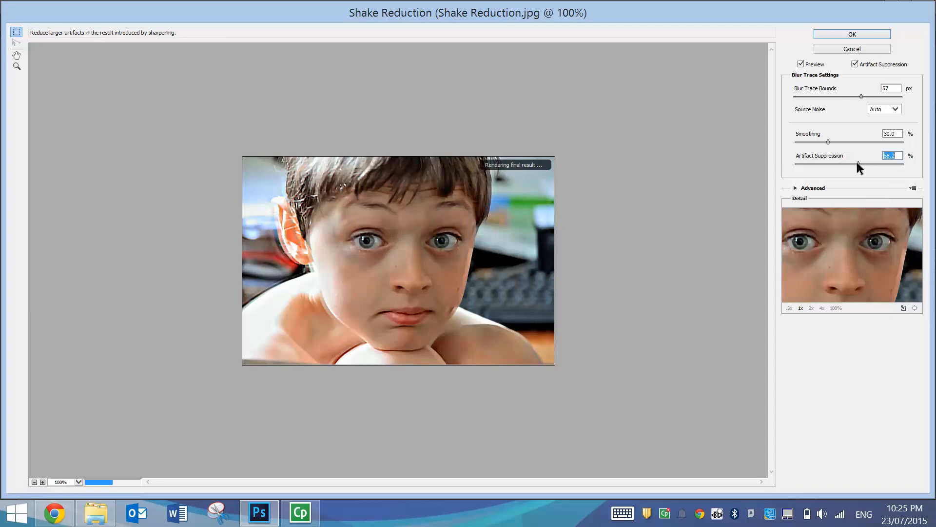
{"action": "mouse_move", "coordinate": [860, 167]}
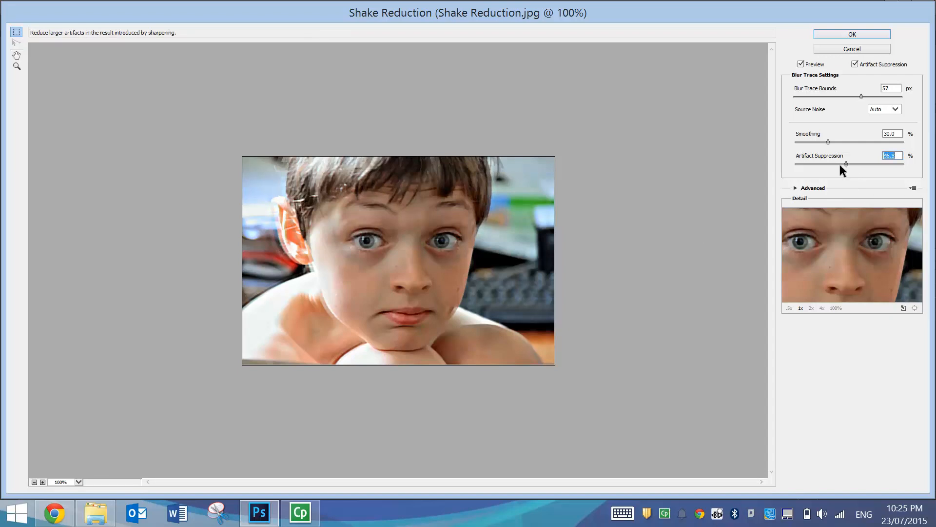
Nudge the Artifact Suppression slider up to about 29.1%
{"action": "left_click_drag", "start_coordinate": [845, 163], "coordinate": [848, 163]}
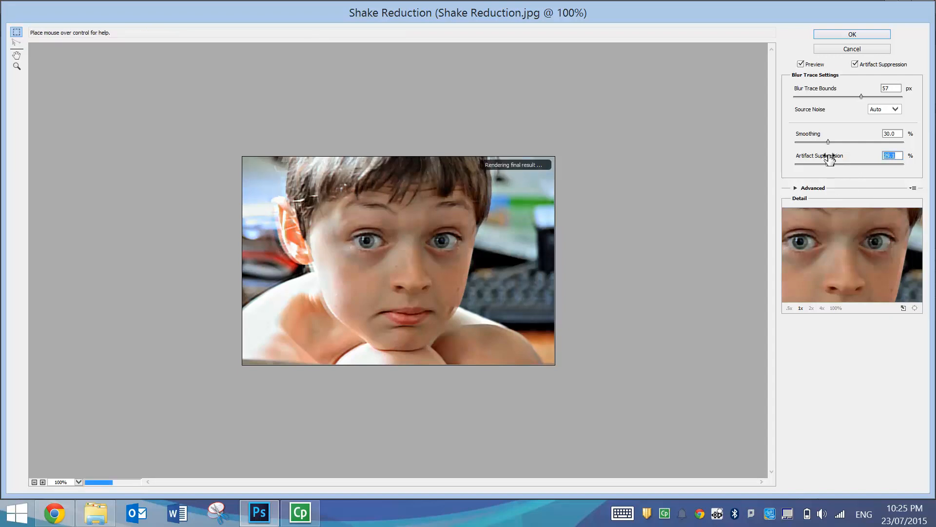
{"action": "mouse_move", "coordinate": [902, 149]}
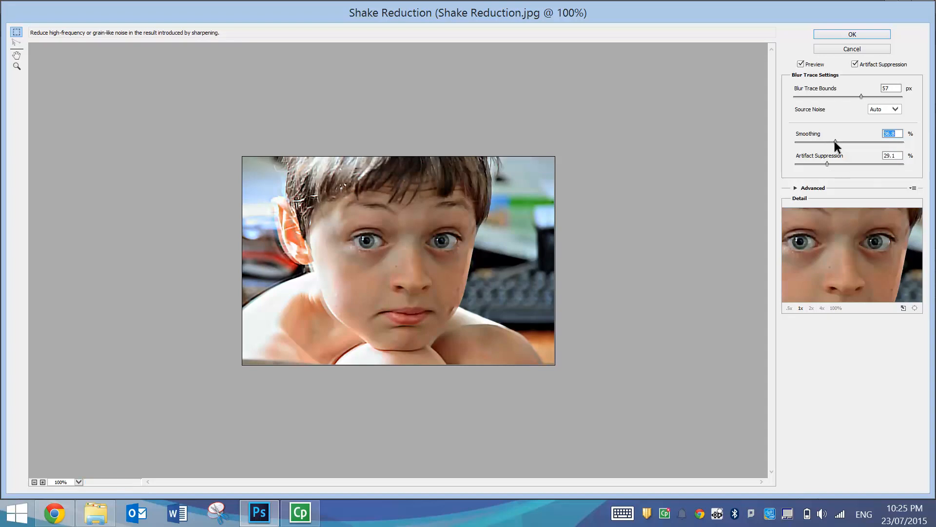
{"action": "mouse_move", "coordinate": [797, 192]}
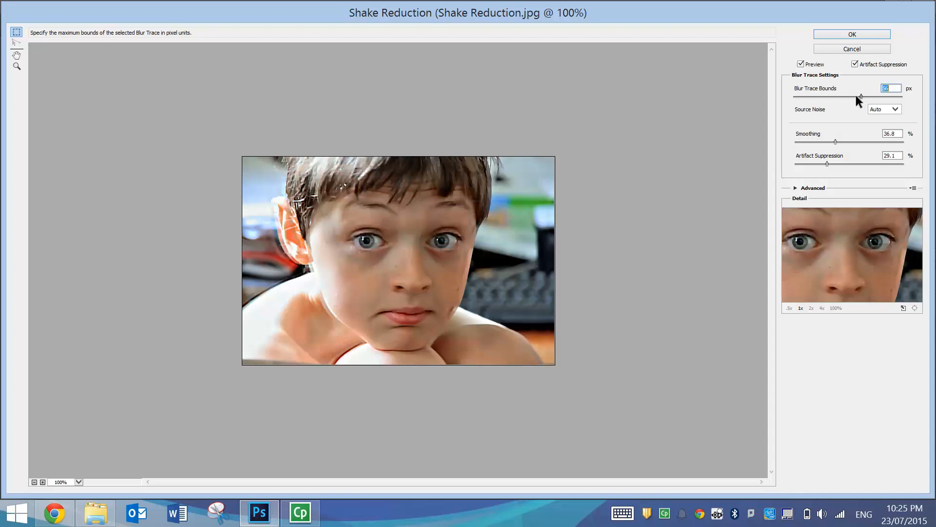
Lower Blur Trace Bounds from 57 px to 44 px
{"action": "left_click_drag", "start_coordinate": [863, 96], "coordinate": [827, 96]}
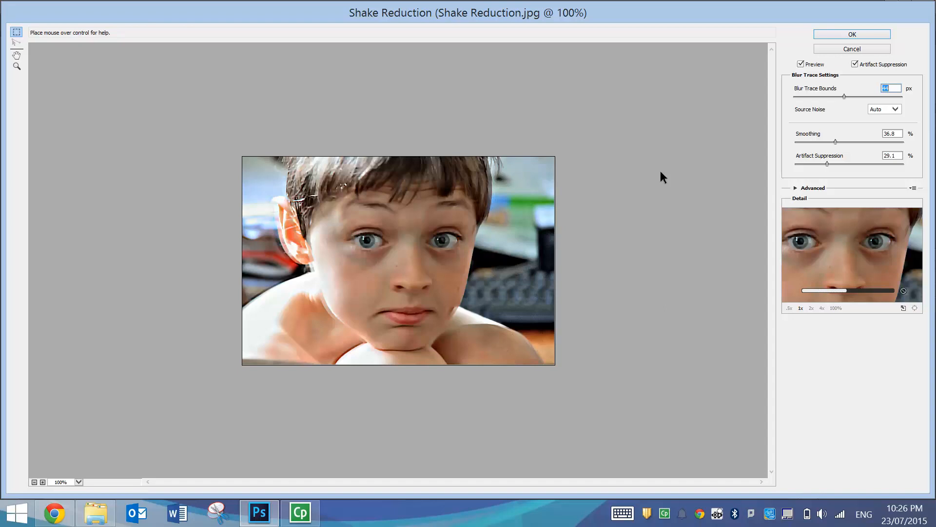
{"action": "mouse_move", "coordinate": [556, 247]}
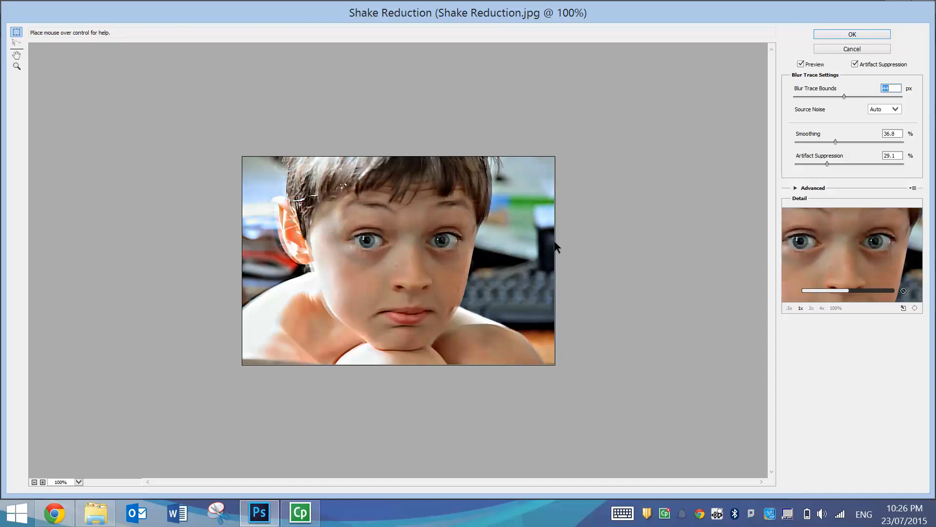
{"action": "mouse_move", "coordinate": [846, 56]}
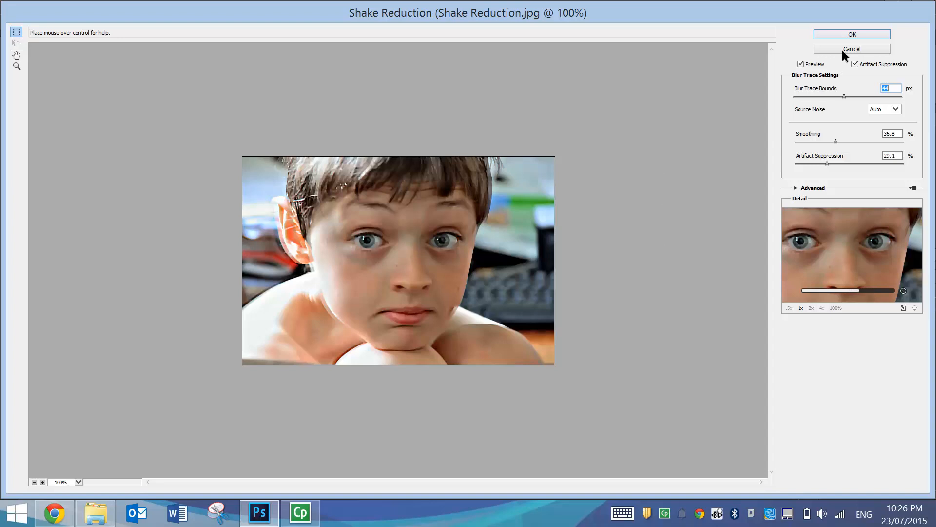
Apply Shake Reduction with OK, discarding the unfinished blur estimation
{"action": "left_click", "coordinate": [851, 48]}
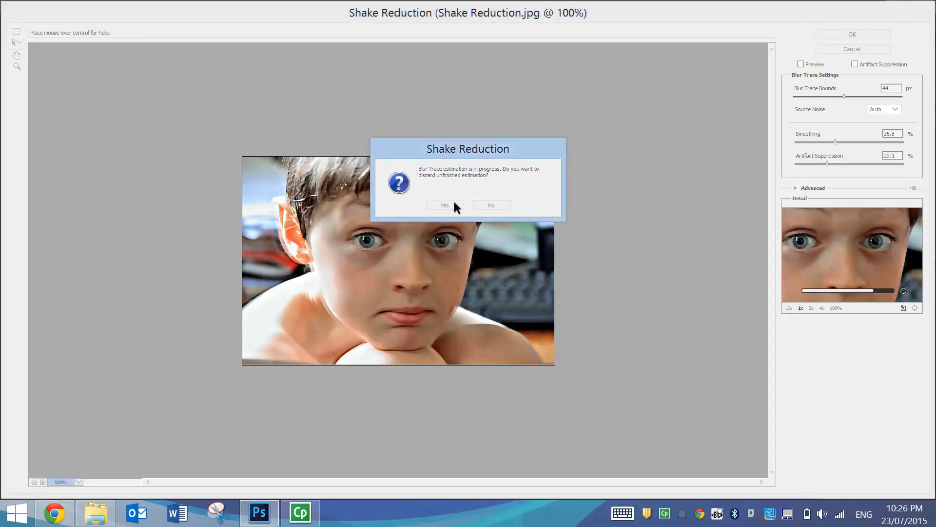
{"action": "left_click", "coordinate": [444, 205]}
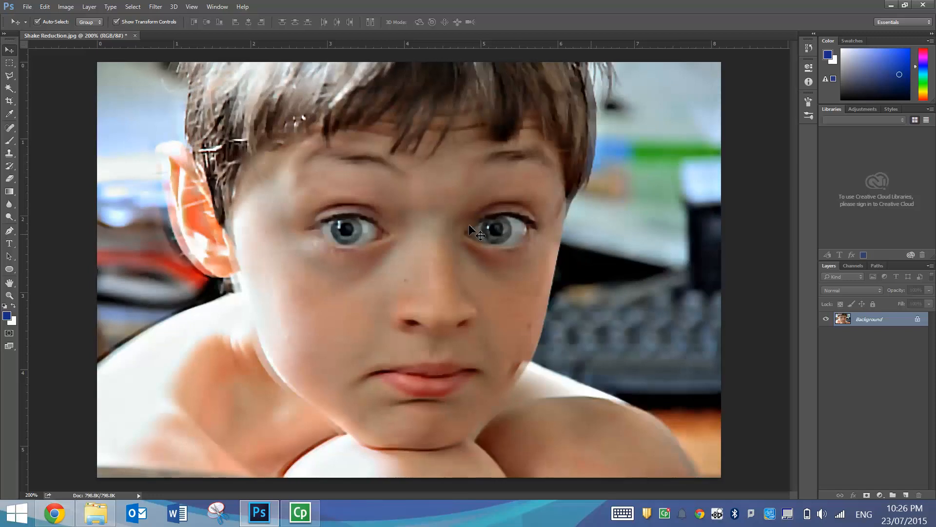
{"action": "mouse_move", "coordinate": [809, 245]}
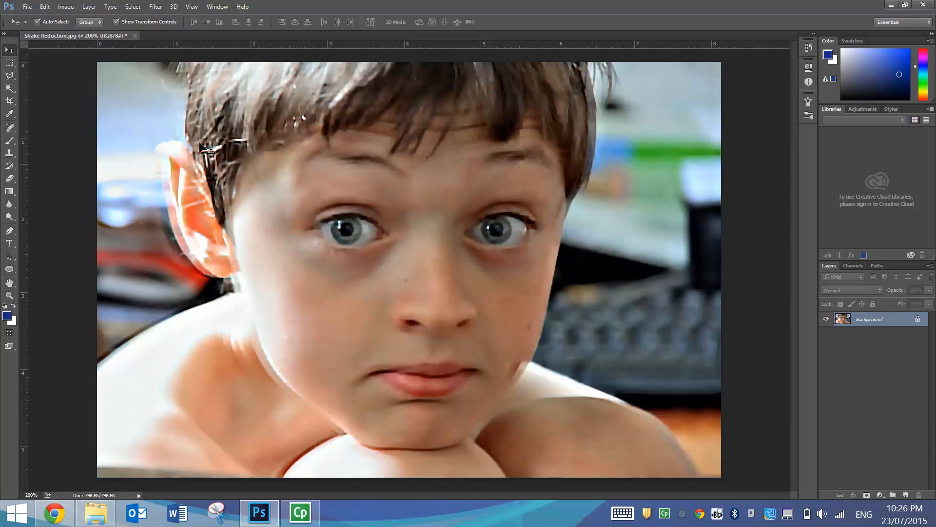
{"action": "mouse_move", "coordinate": [576, 221]}
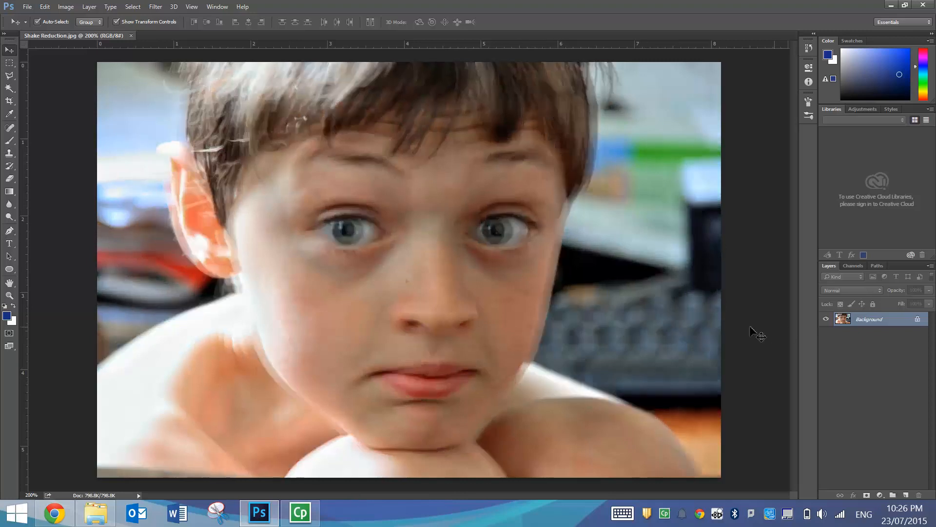
{"action": "mouse_move", "coordinate": [508, 288]}
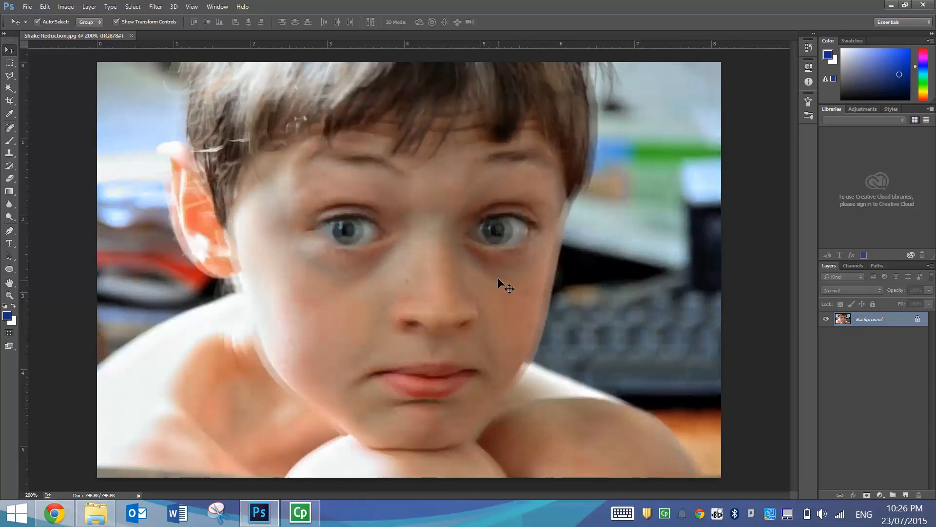
{"action": "mouse_move", "coordinate": [349, 226]}
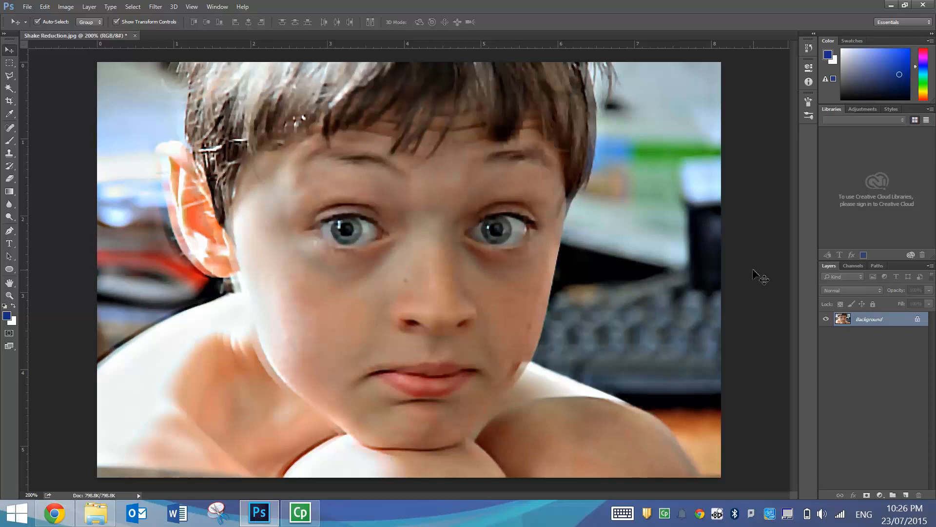
{"action": "mouse_move", "coordinate": [744, 284]}
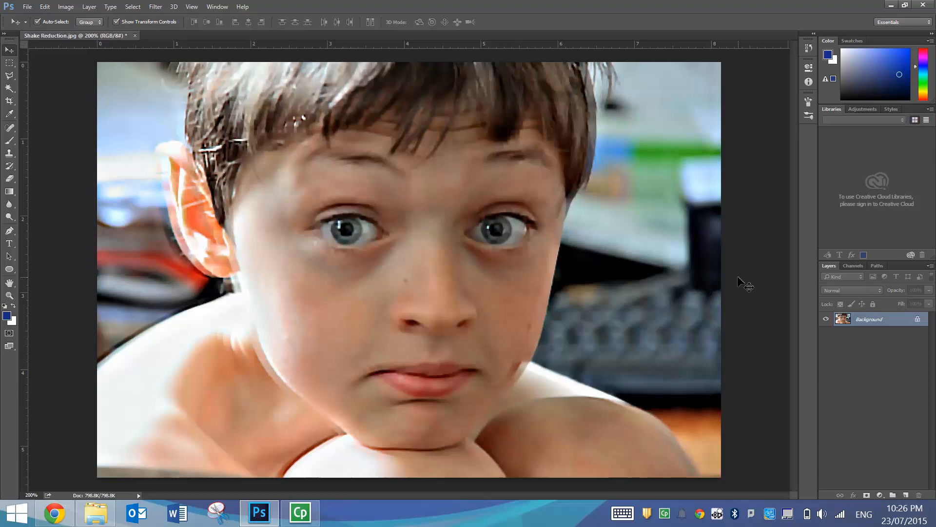
{"action": "mouse_move", "coordinate": [356, 483]}
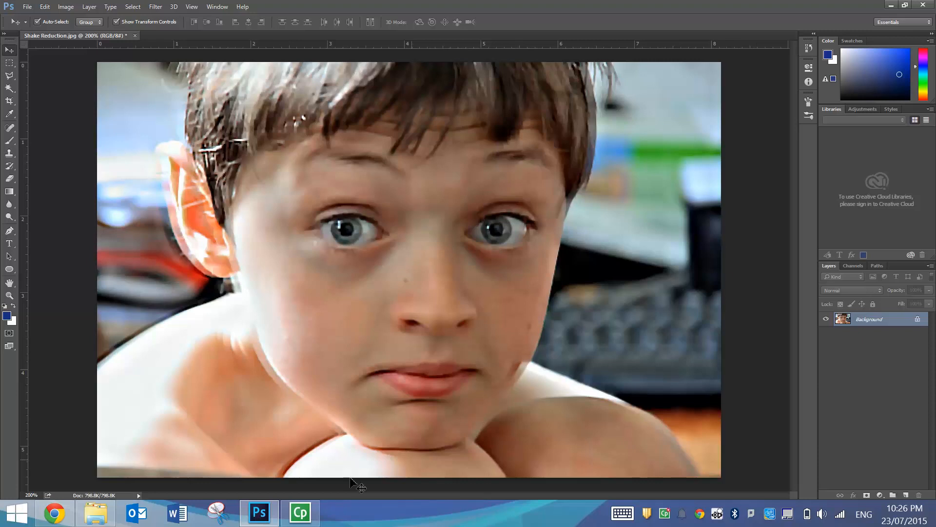